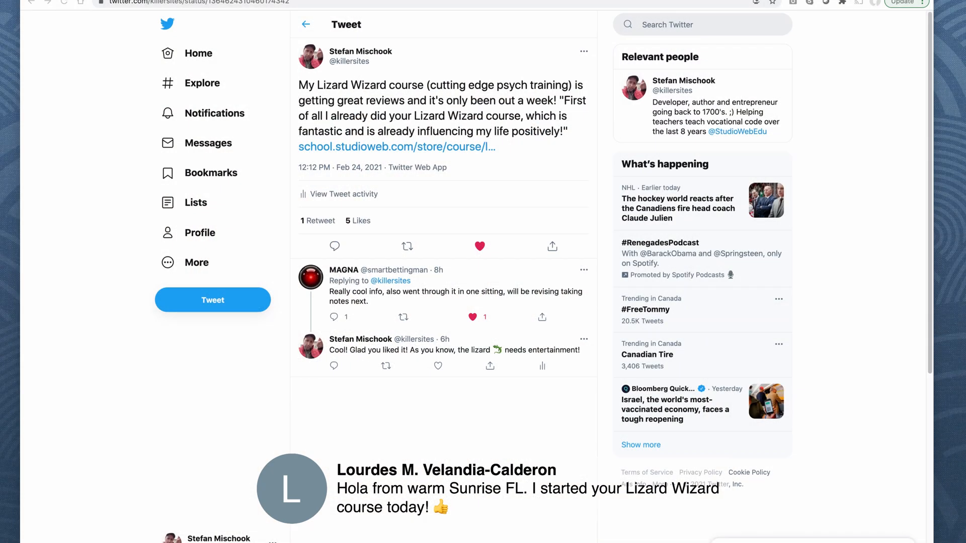
Scroll the Lizard Wizard page past the description to the preview videos and table of contents
drag(428, 85, 532, 89)
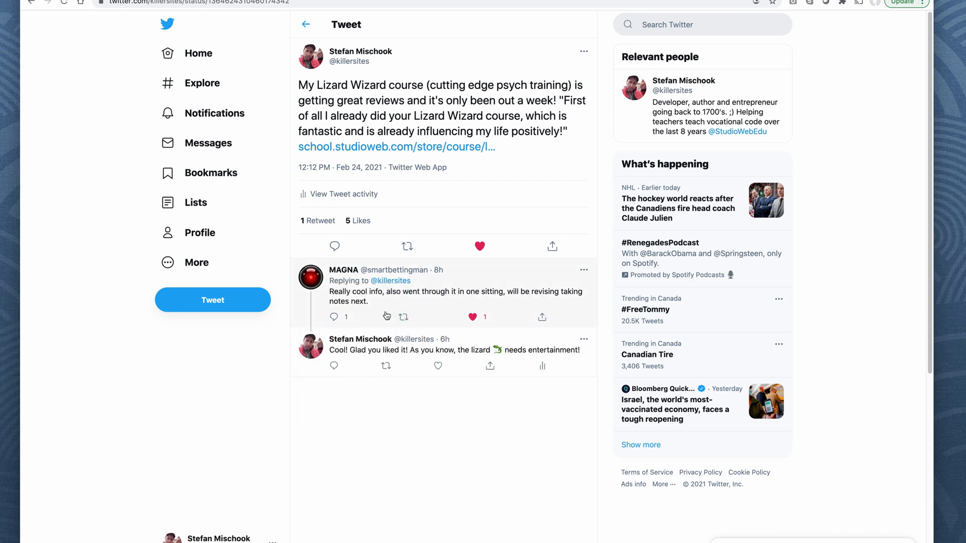
mouse_move(498, 301)
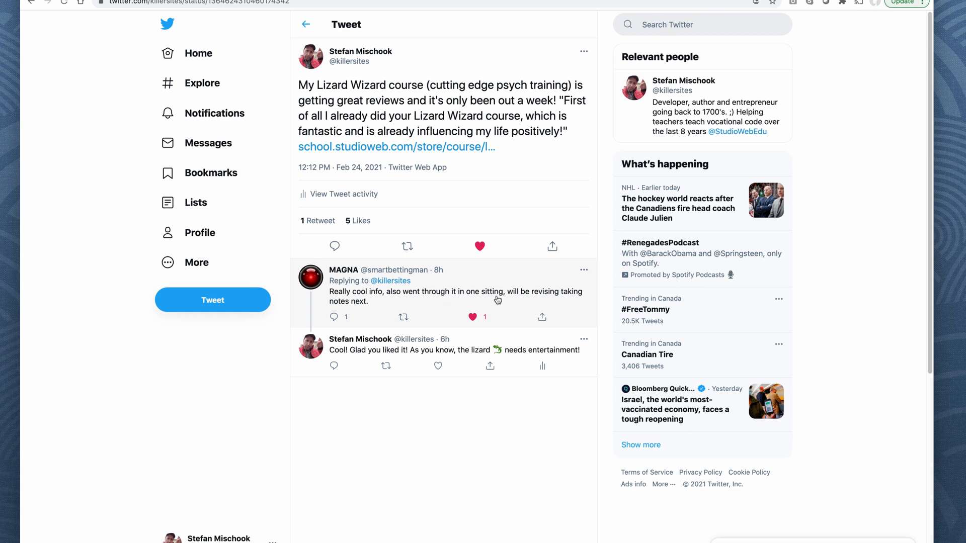
mouse_move(579, 300)
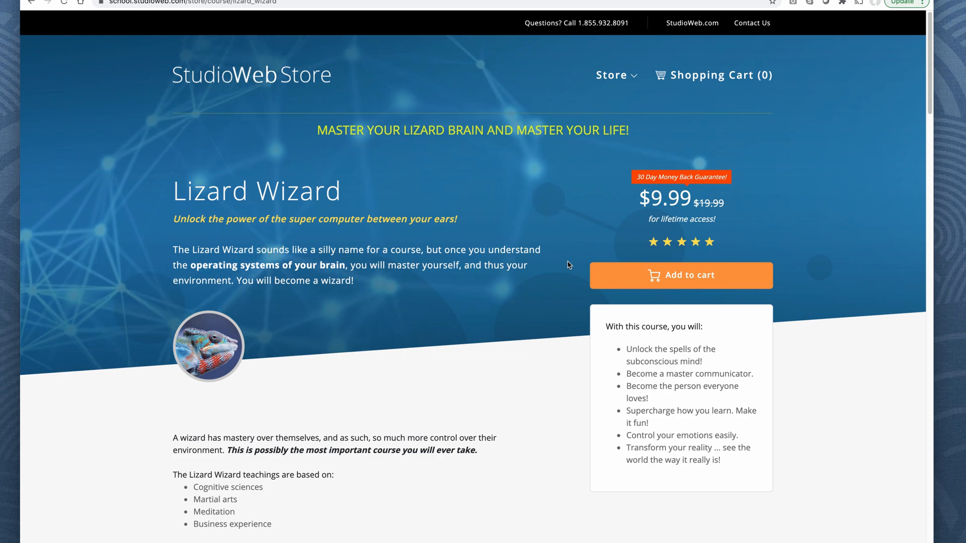
scroll(down, 3)
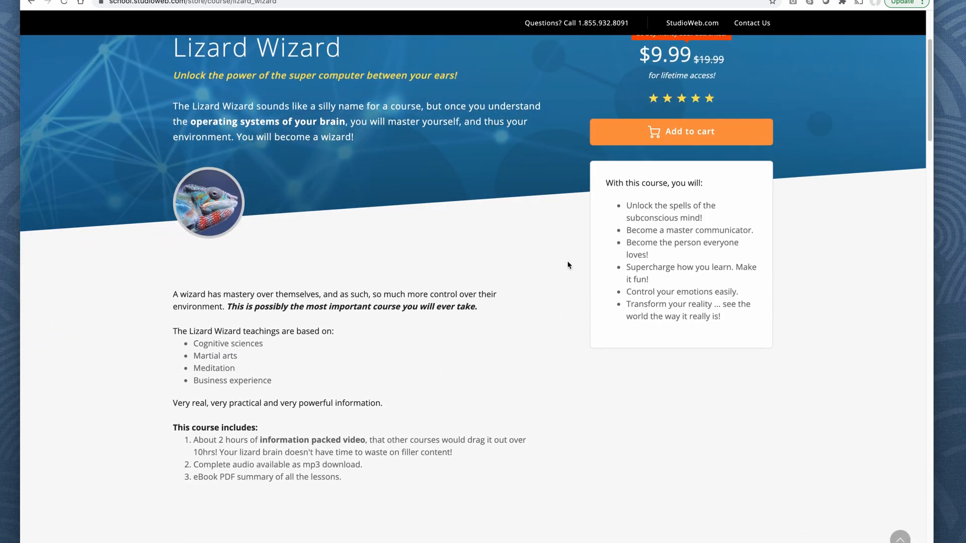
scroll(down, 3)
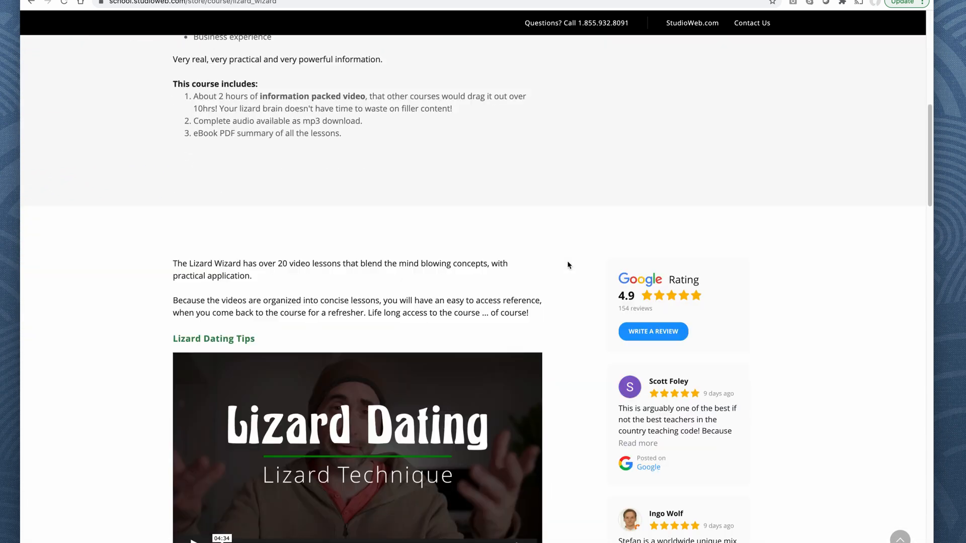
scroll(up, 3)
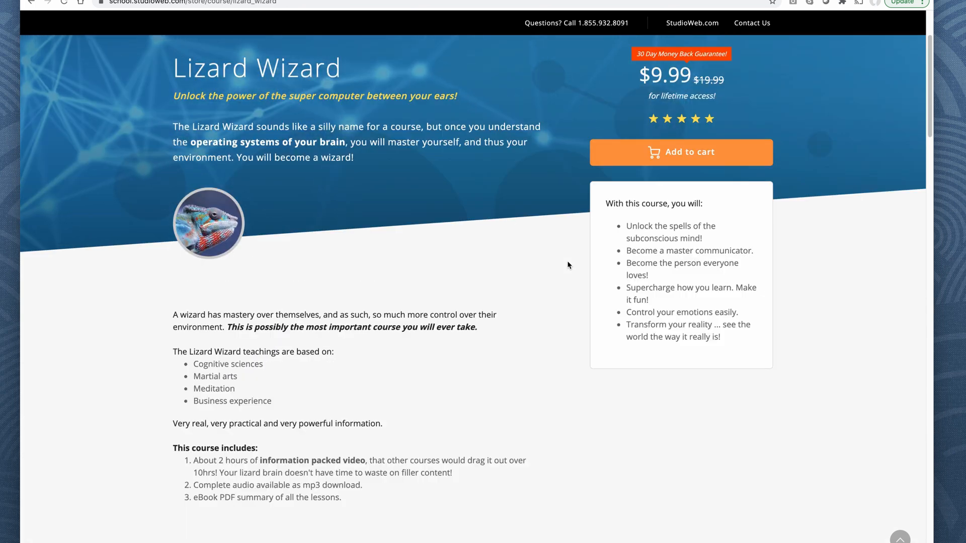
scroll(down, 3)
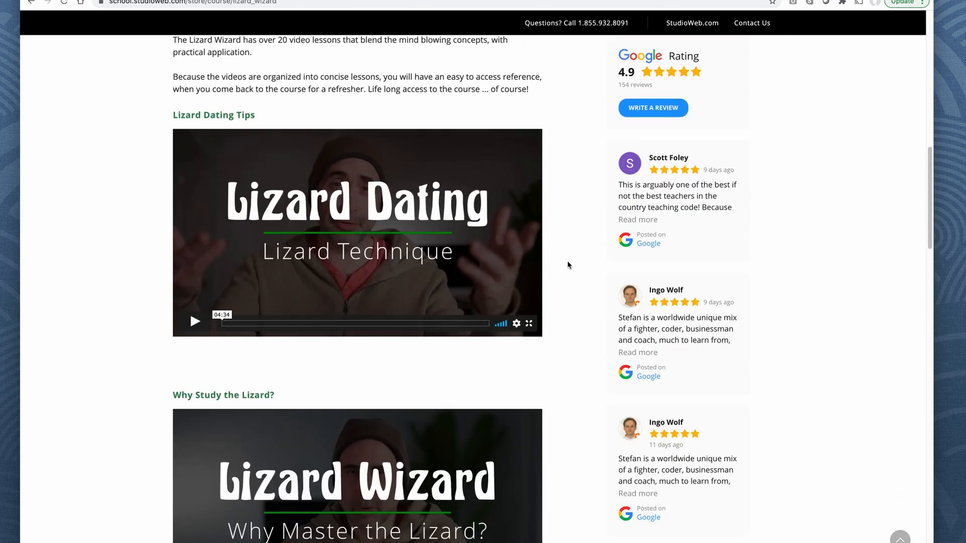
scroll(down, 3)
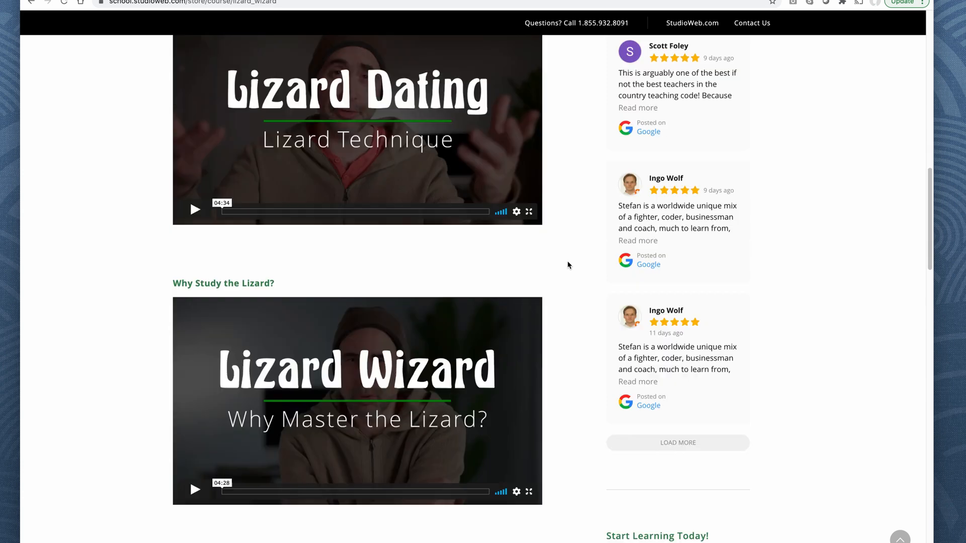
scroll(down, 3)
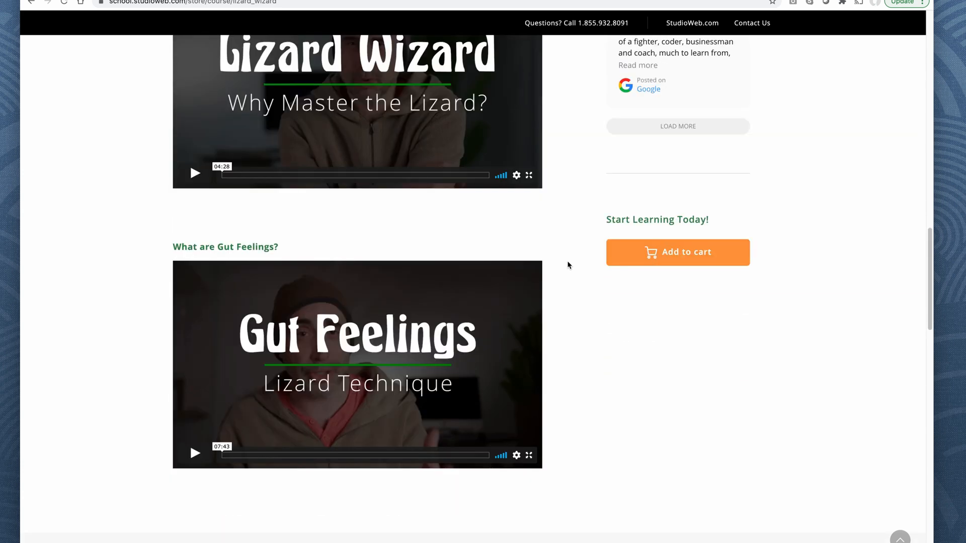
scroll(down, 3)
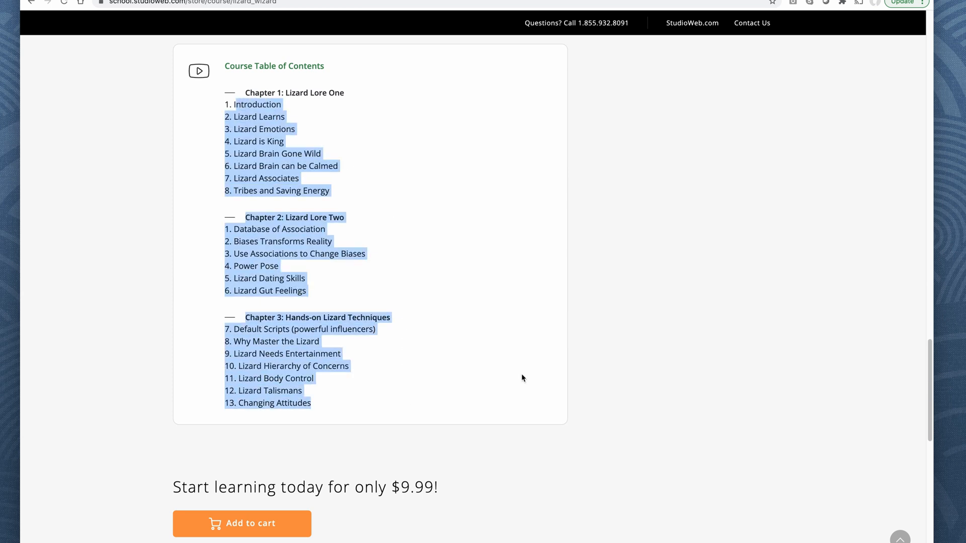
Click empty page space to deselect the highlighted table of contents text
click(567, 365)
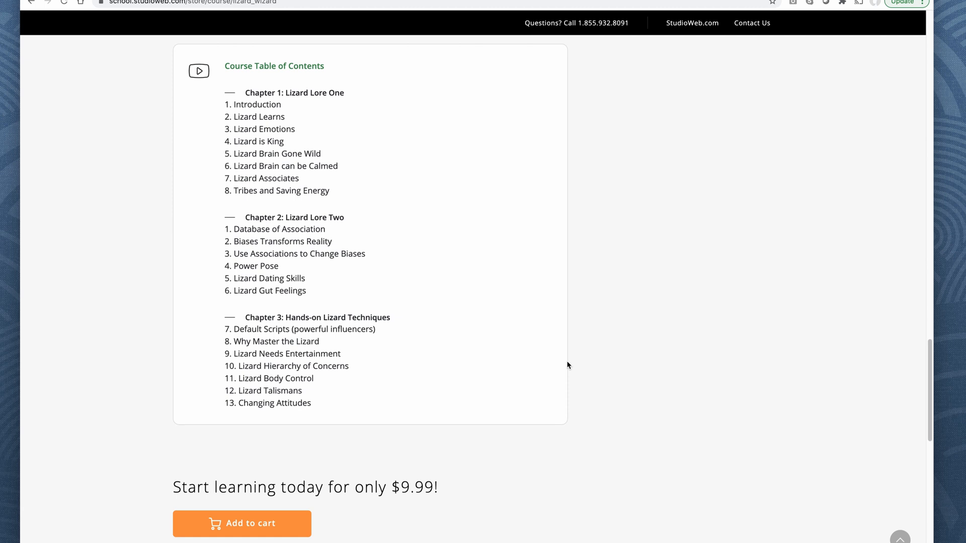
mouse_move(585, 75)
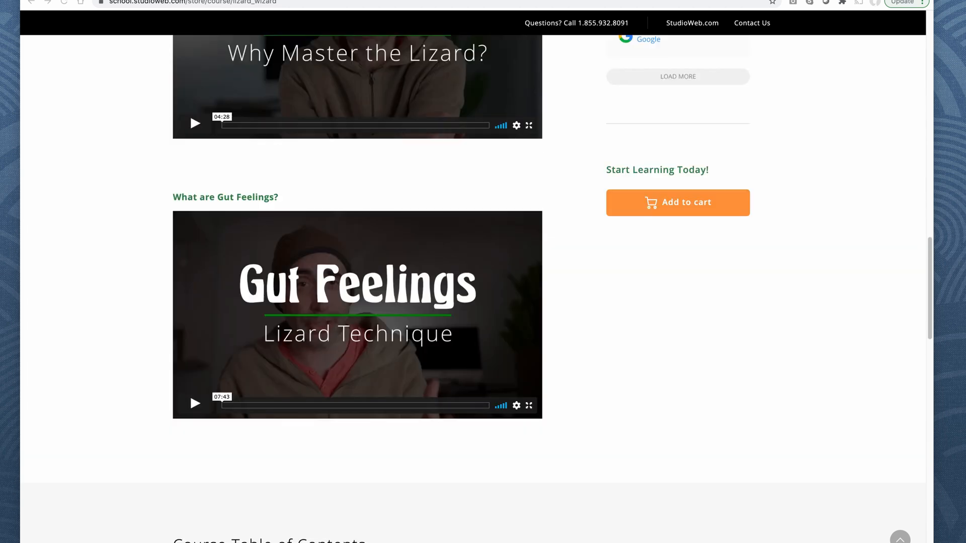
Scroll through the Course Table of Contents and back toward the course overview
scroll(down, 3)
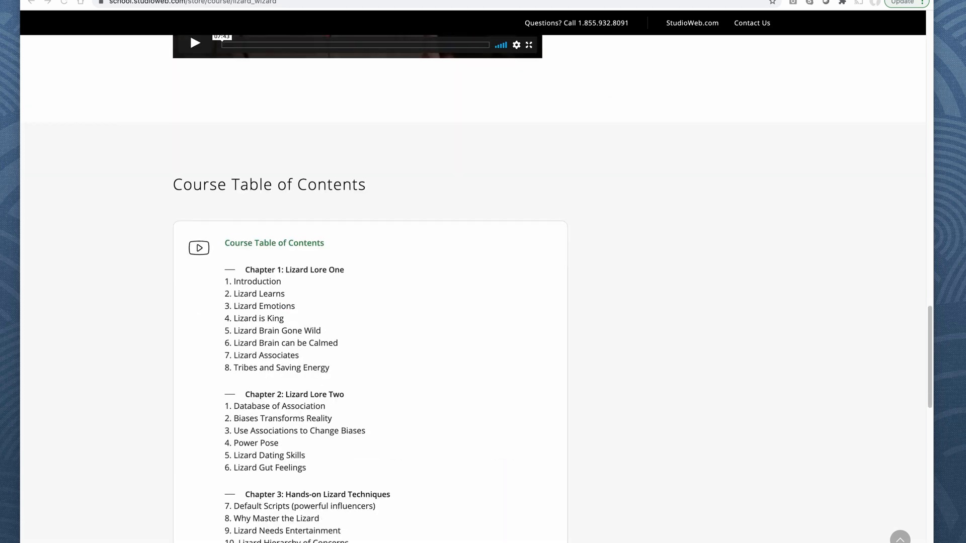
scroll(down, 3)
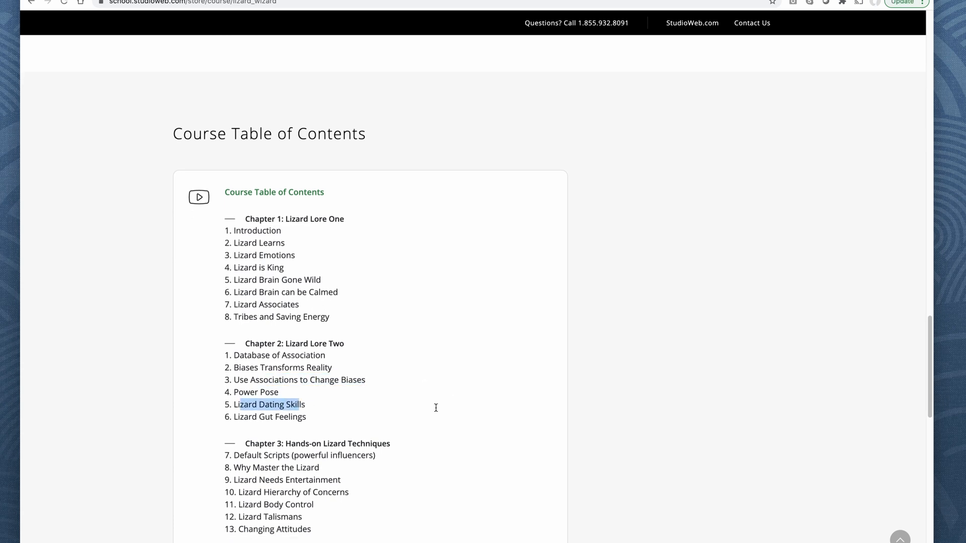
mouse_move(326, 411)
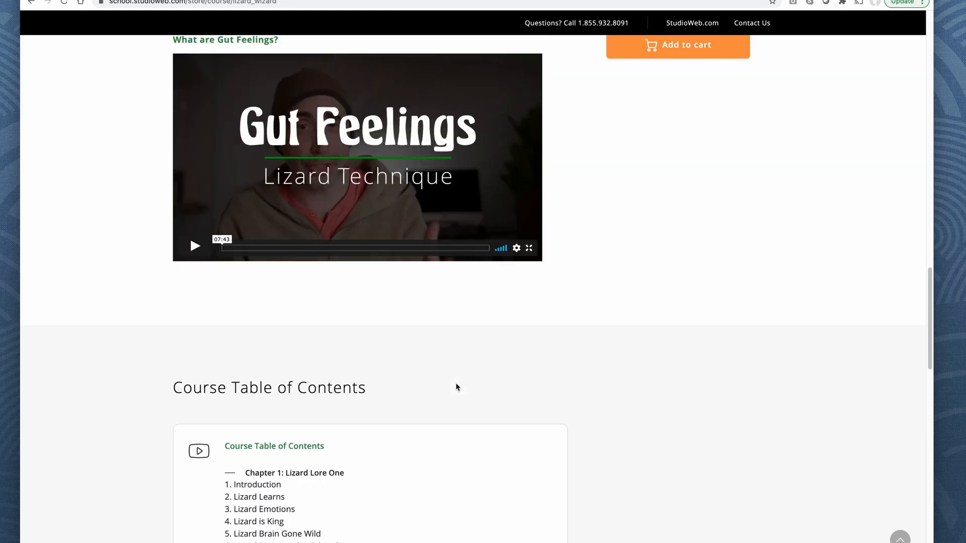
scroll(up, 3)
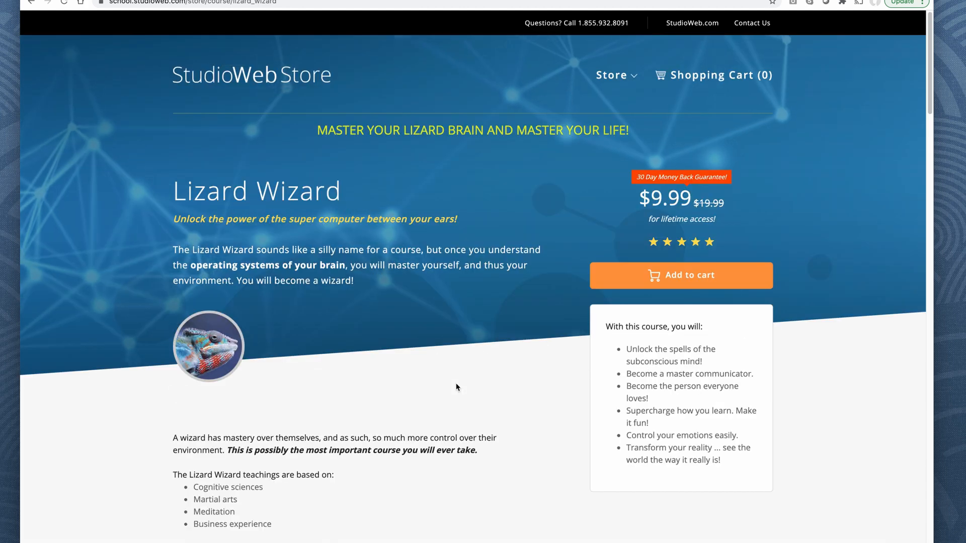
scroll(down, 3)
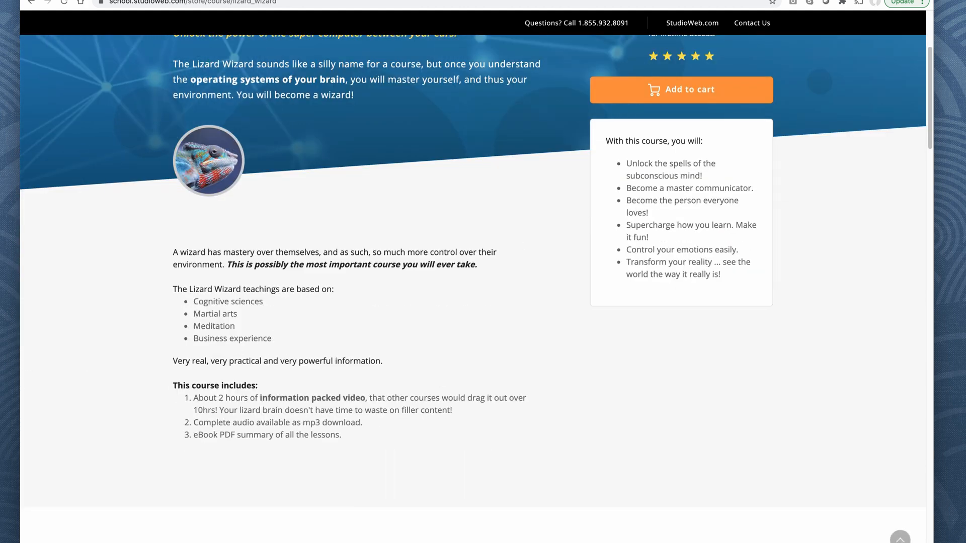